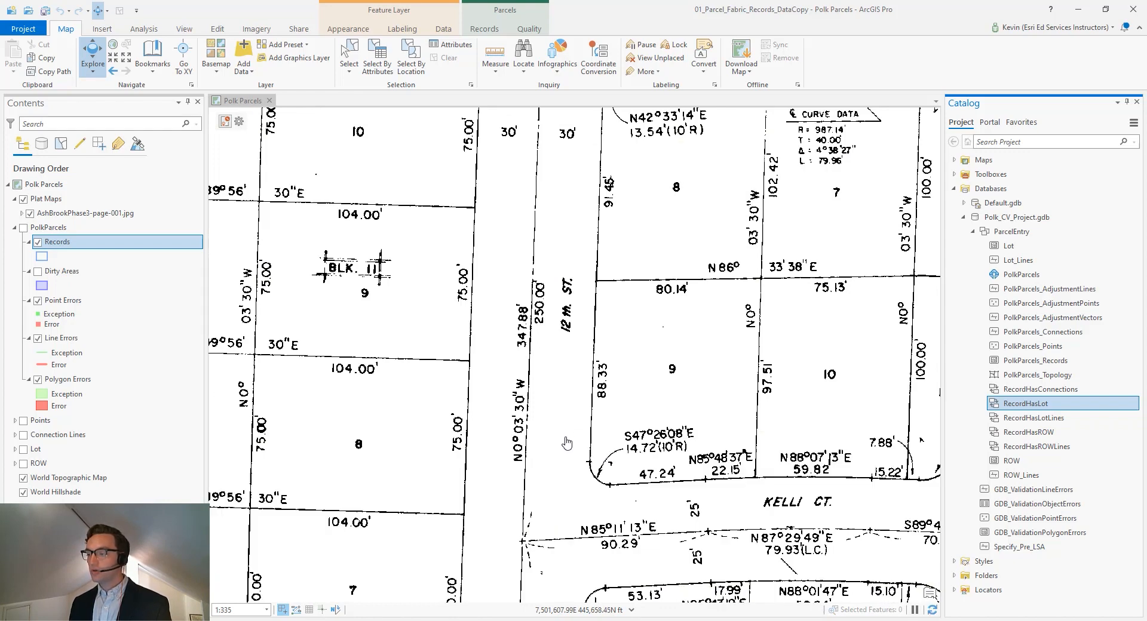
mouse_move(720, 348)
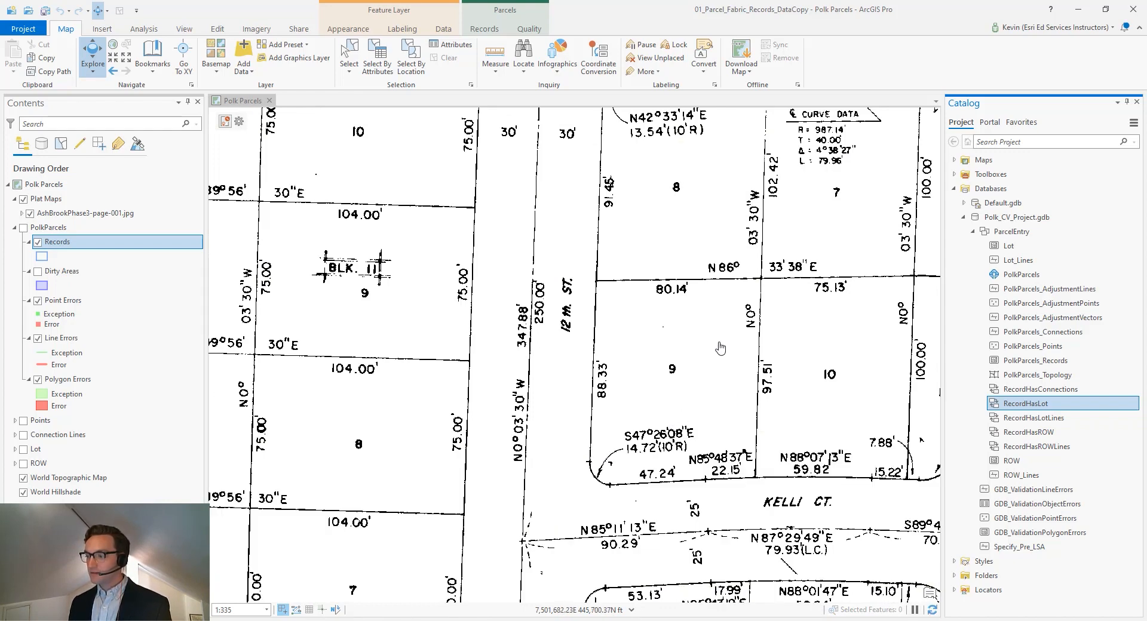
mouse_move(658, 312)
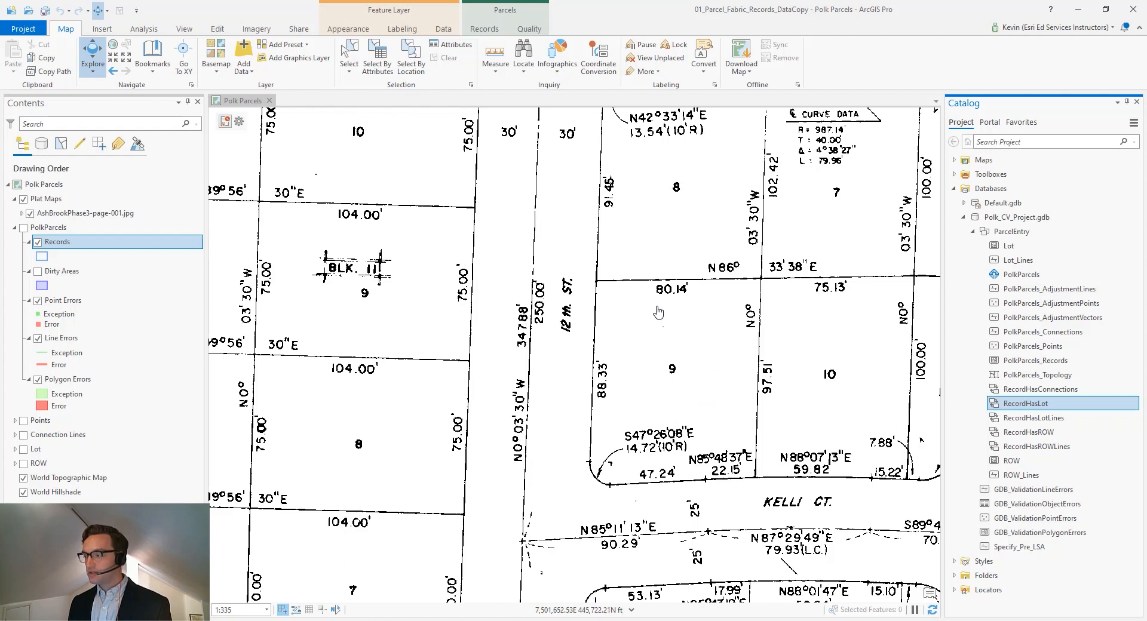
mouse_move(793, 323)
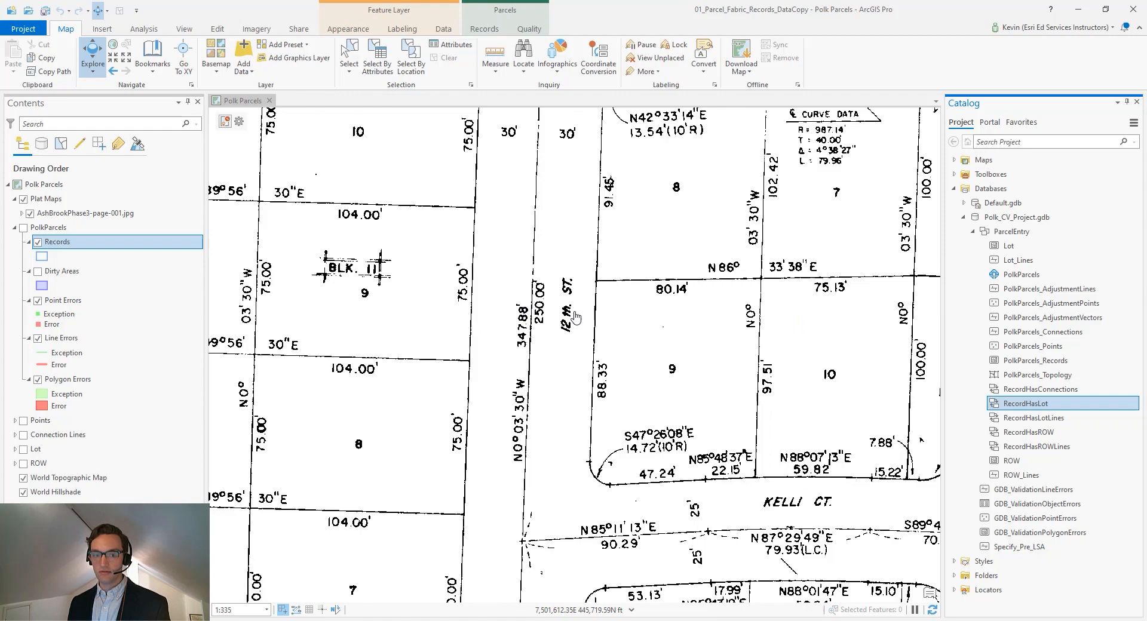
mouse_move(544, 340)
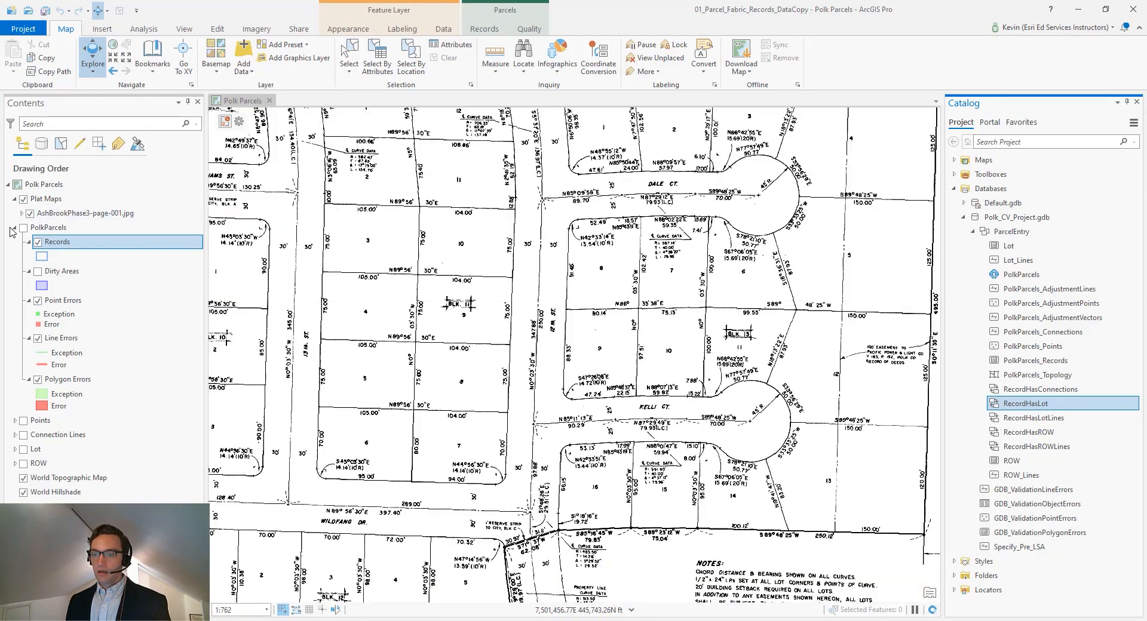
- Show the PolkParcels fabric, Lot and ROW layers and zoom out to the subdivision
click(49, 227)
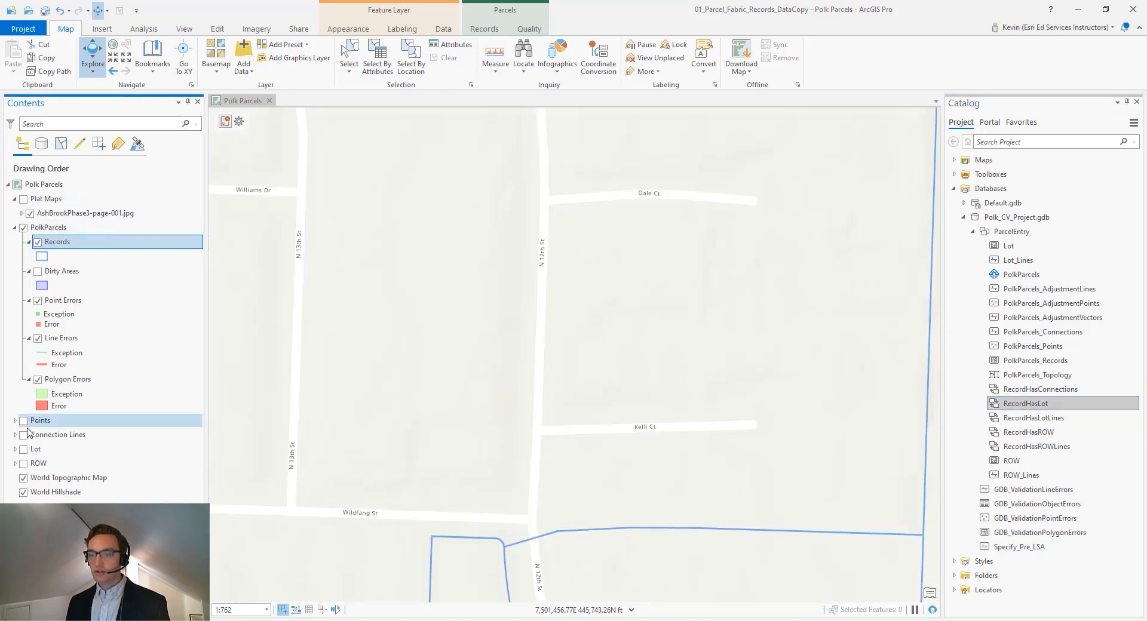
click(24, 464)
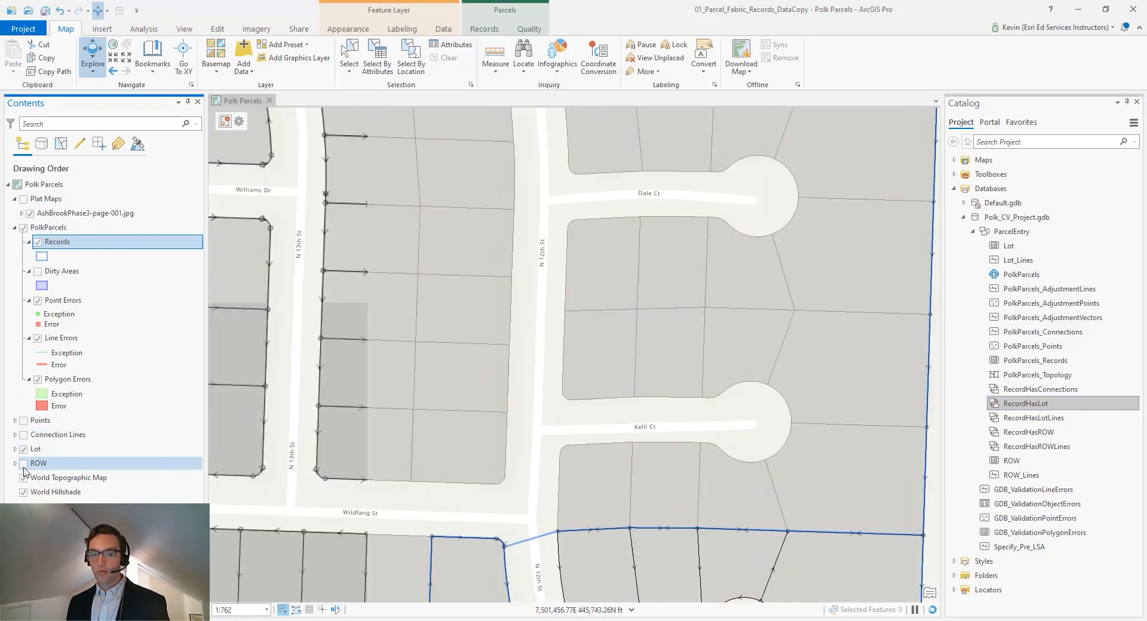
click(24, 463)
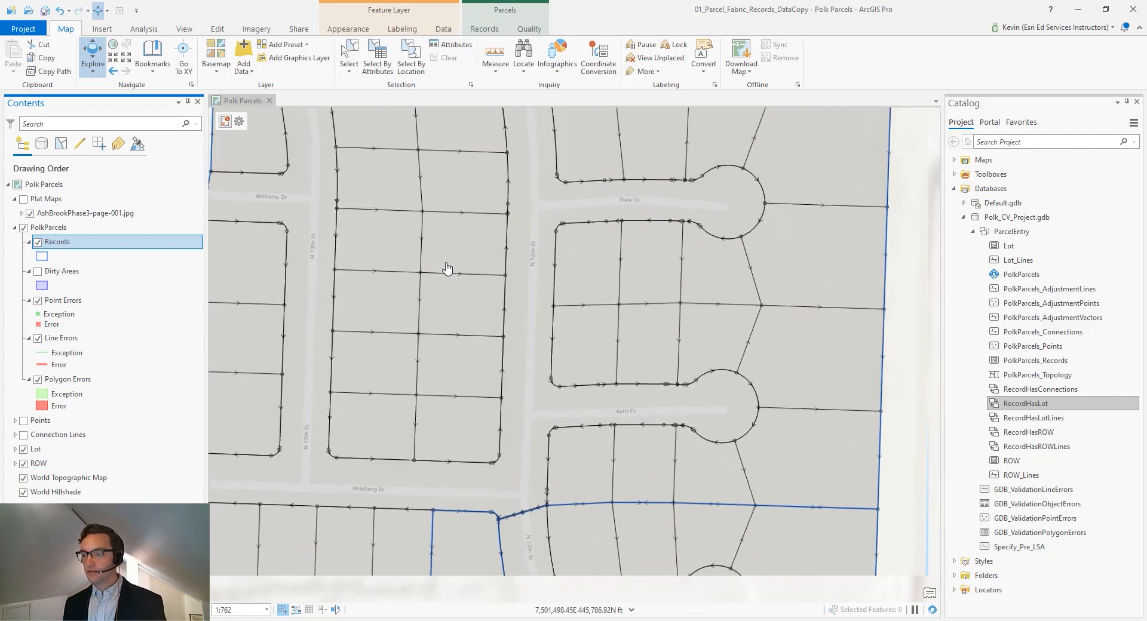
scroll(down, 3)
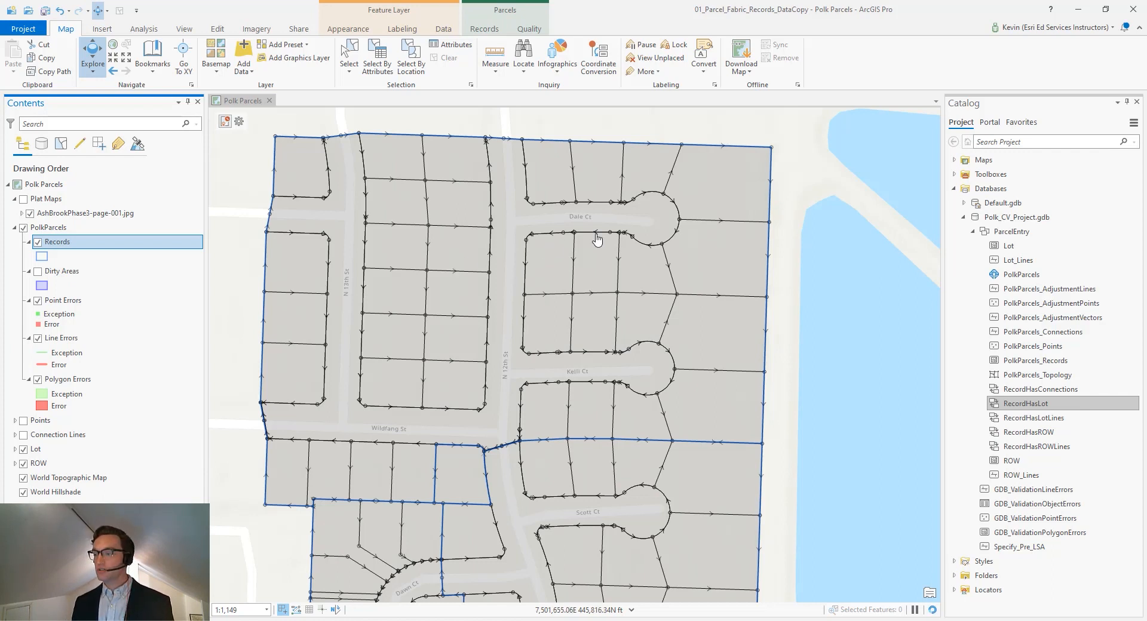
mouse_move(618, 285)
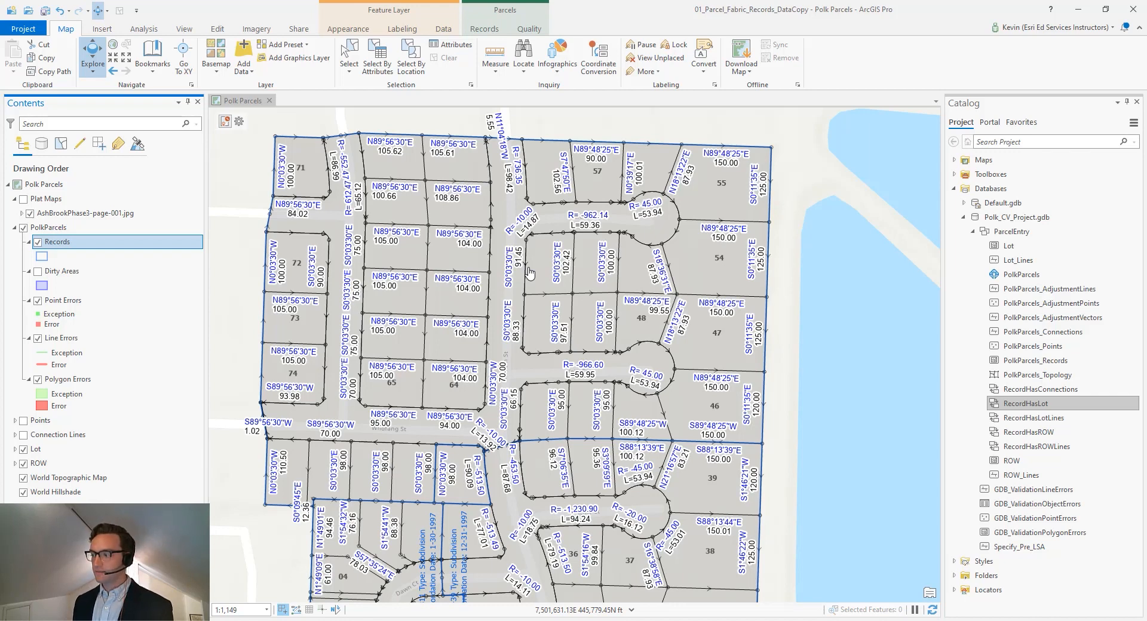
- View the RecordHasLot relationship class properties from the Catalog pane
click(1026, 402)
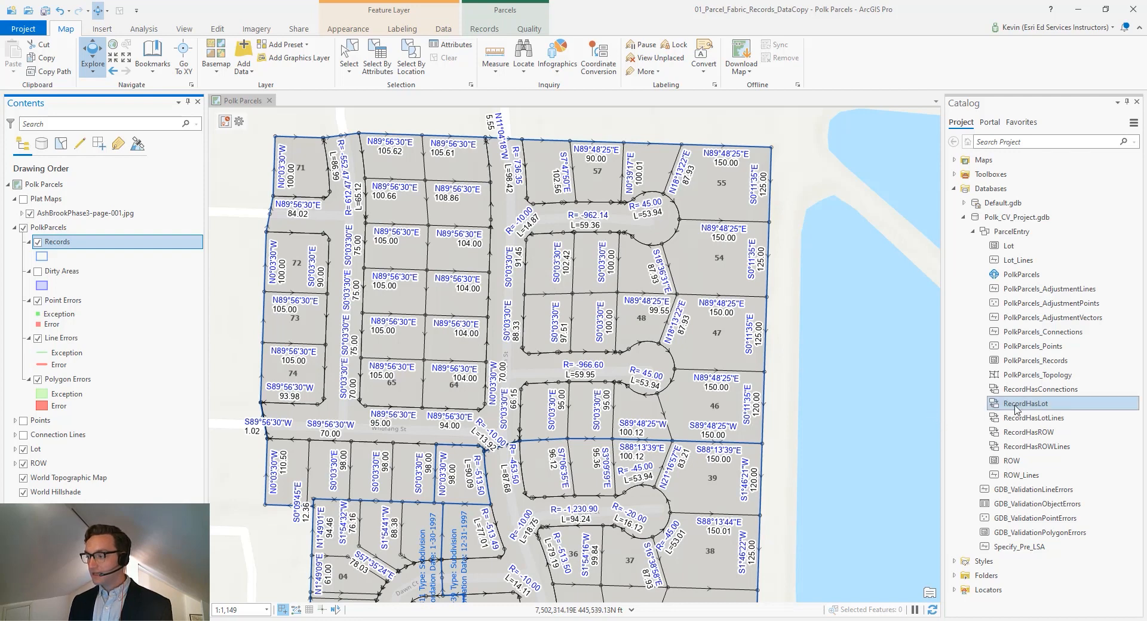
mouse_move(1026, 402)
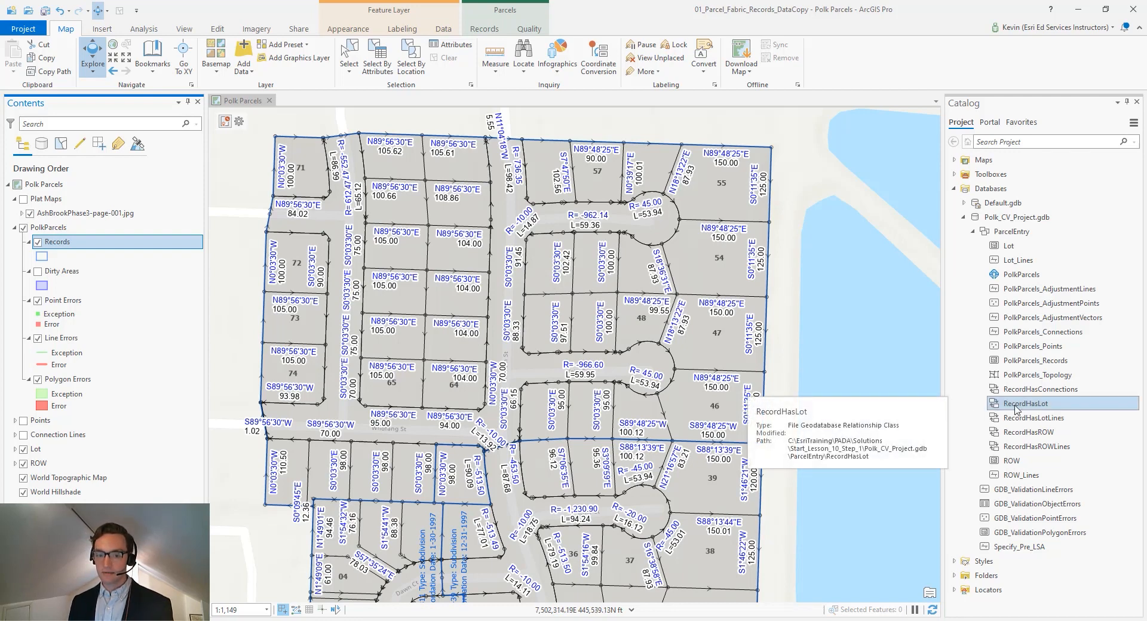
right_click(1027, 402)
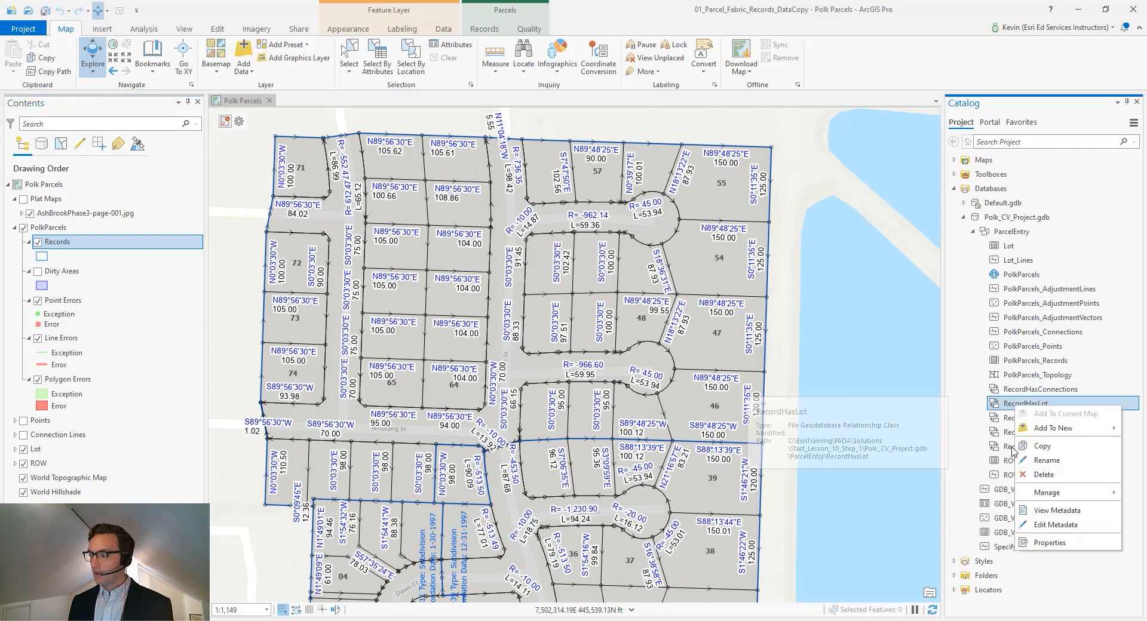
click(1049, 543)
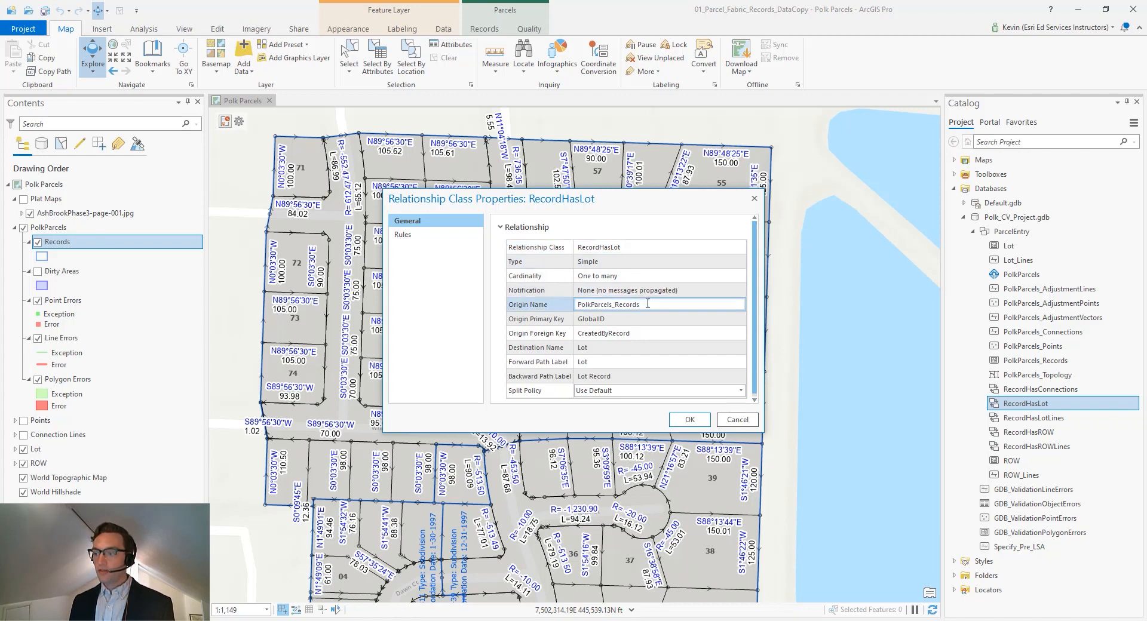
- Review the origin primary key and destination Lot rows, then close the properties dialog
click(650, 318)
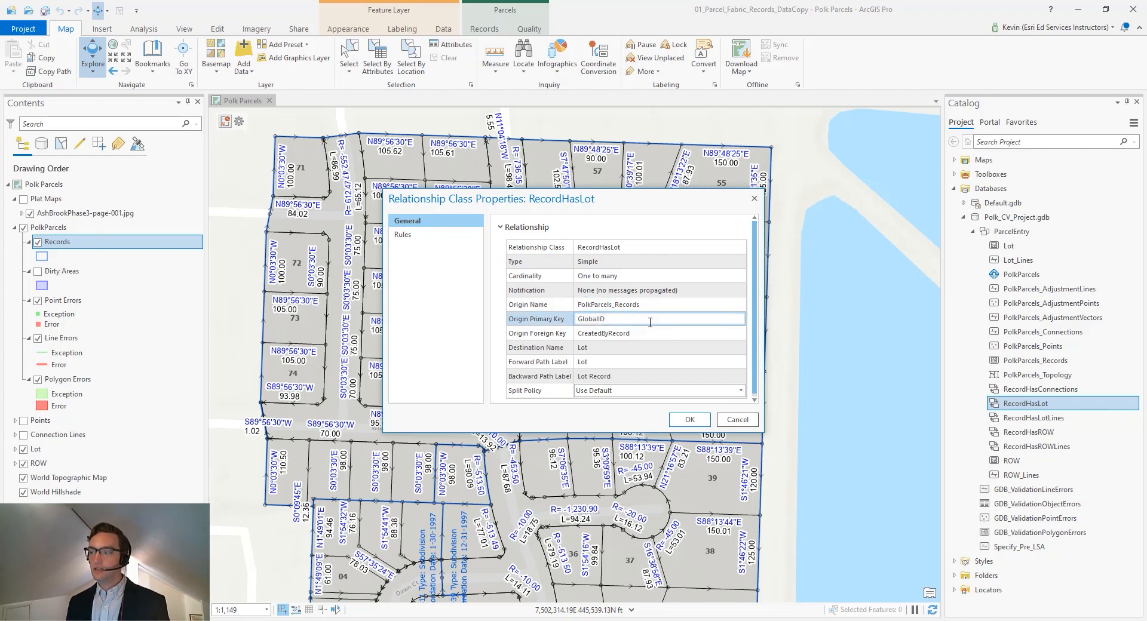
click(650, 347)
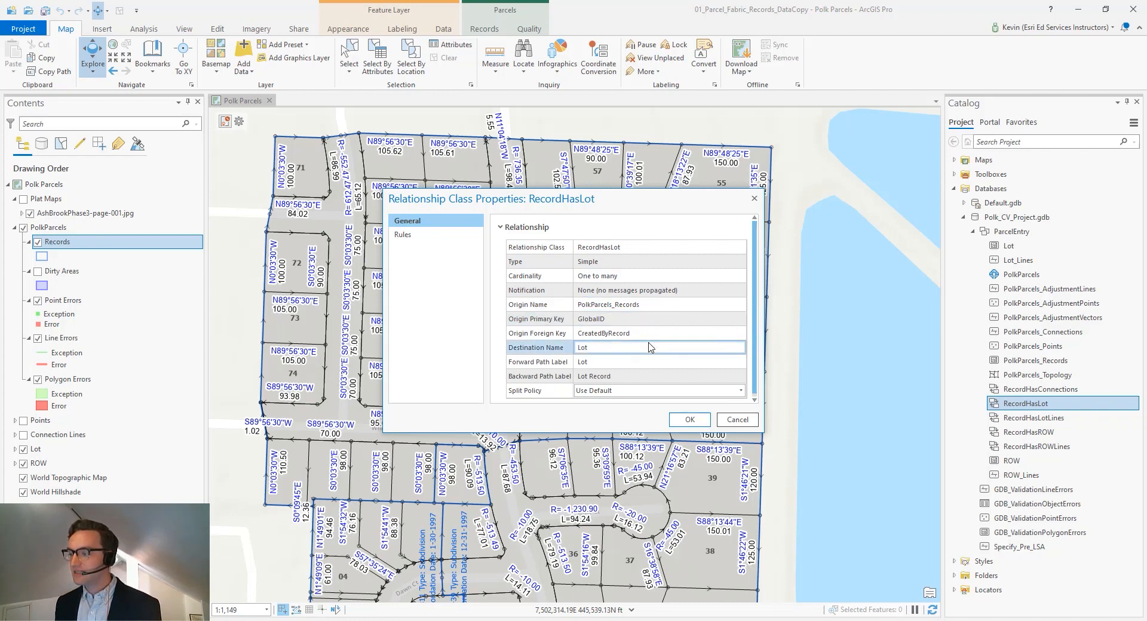
click(658, 333)
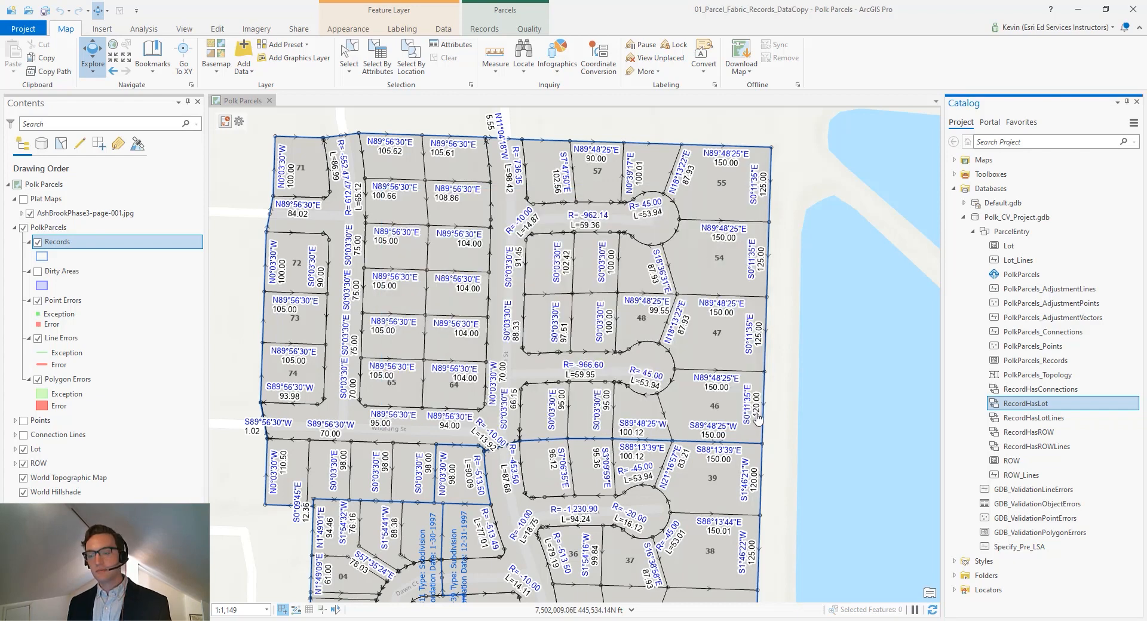
mouse_move(651, 365)
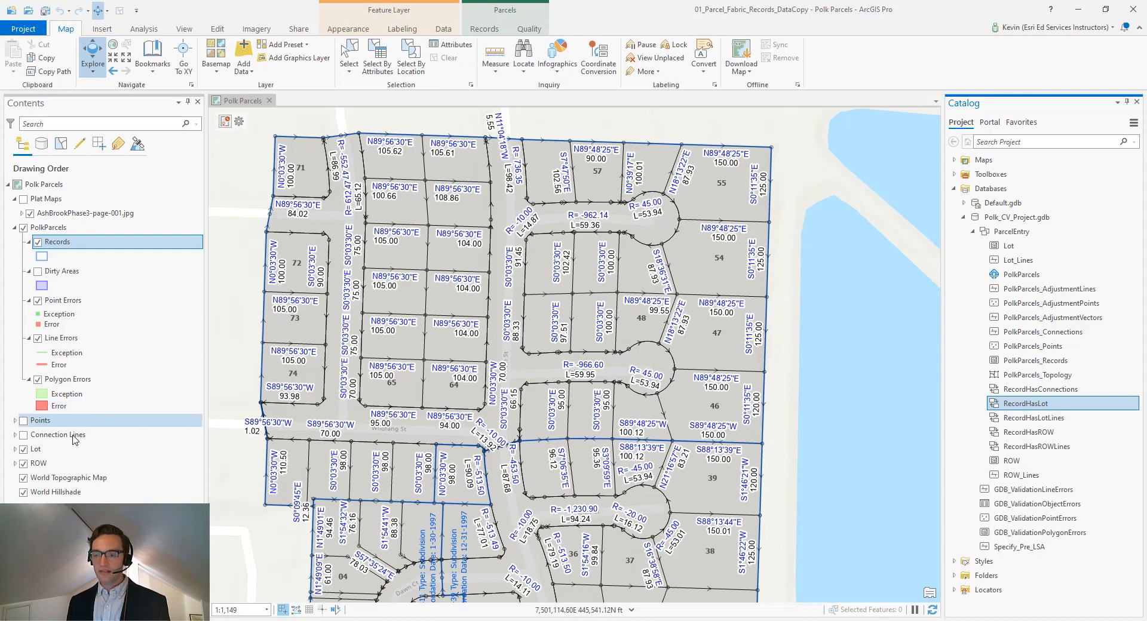
- Review the Lot layer's MUST HAVE A RECORD validation rule and close the Attribute Rules view
click(15, 449)
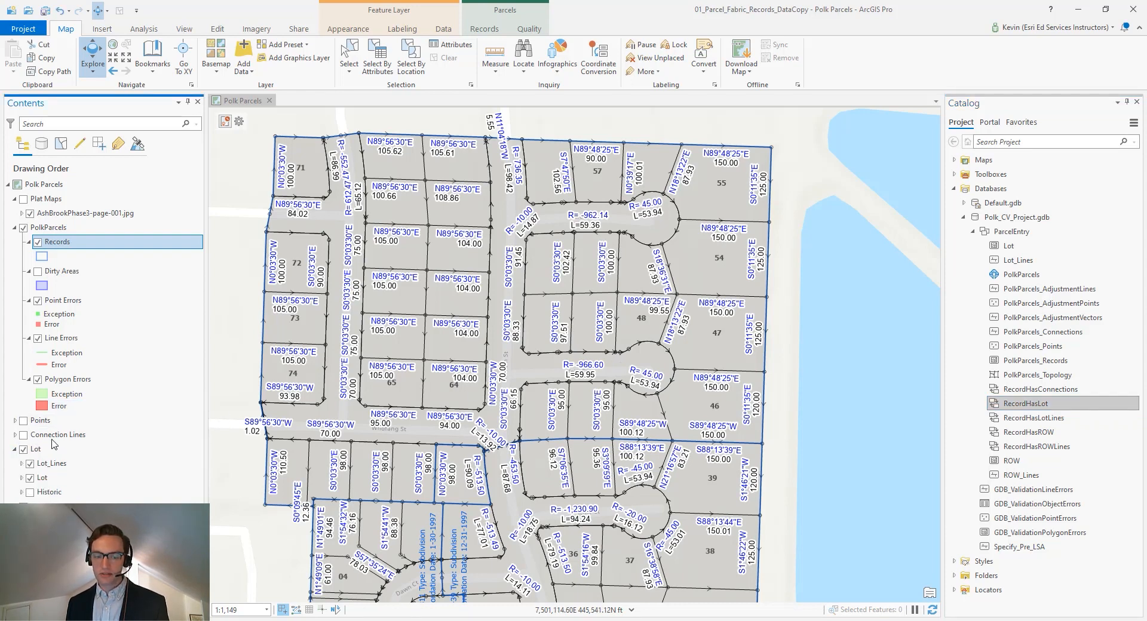
click(43, 477)
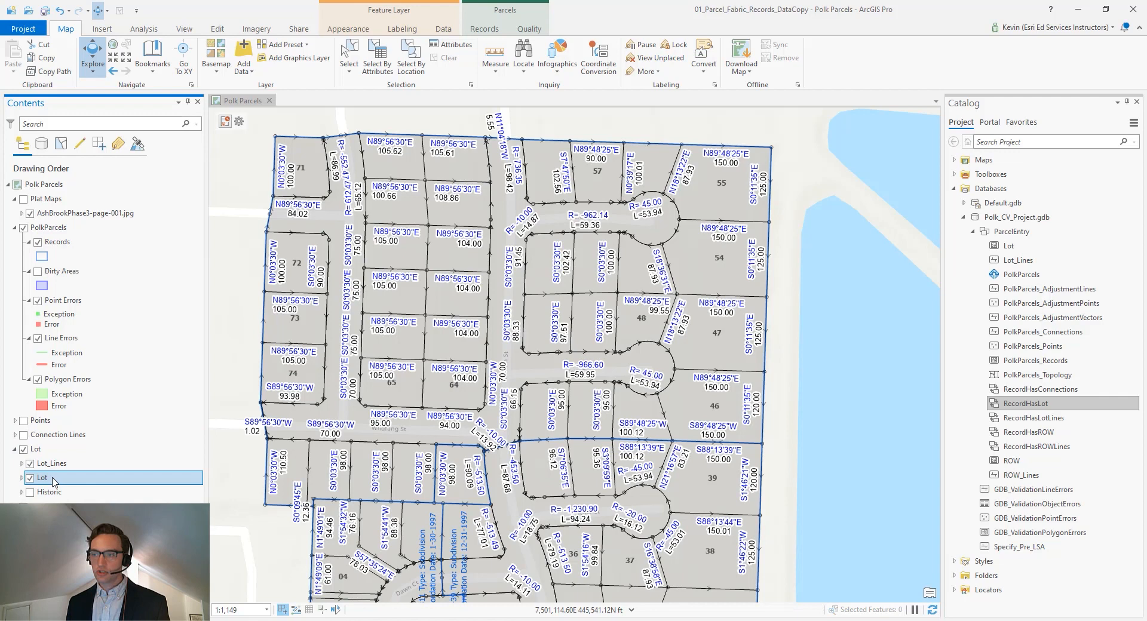
click(442, 29)
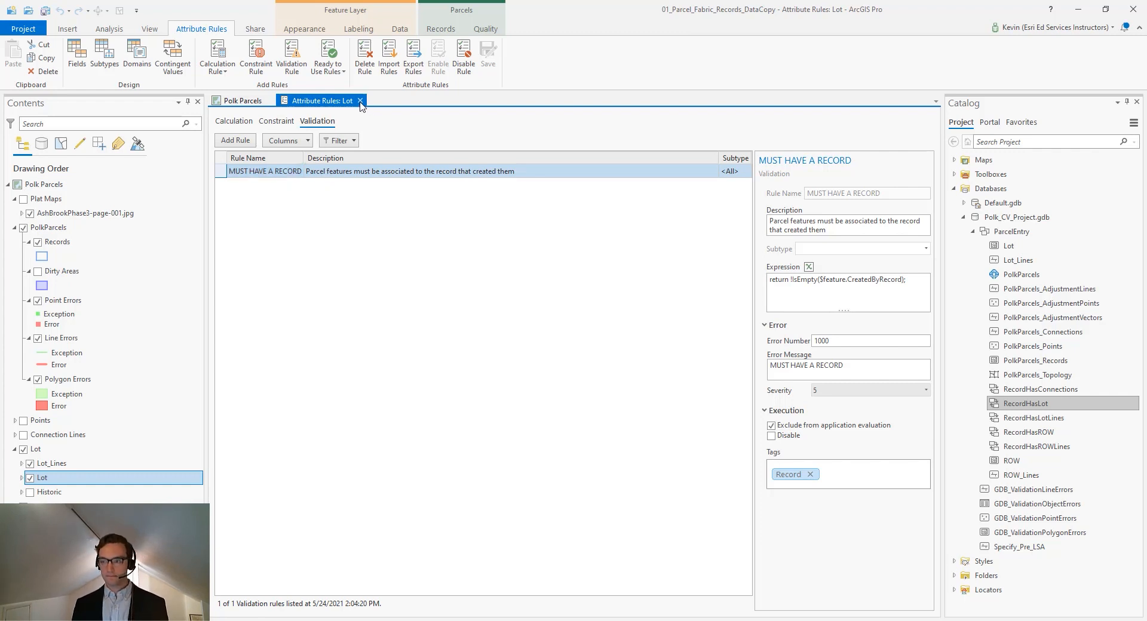
mouse_move(360, 100)
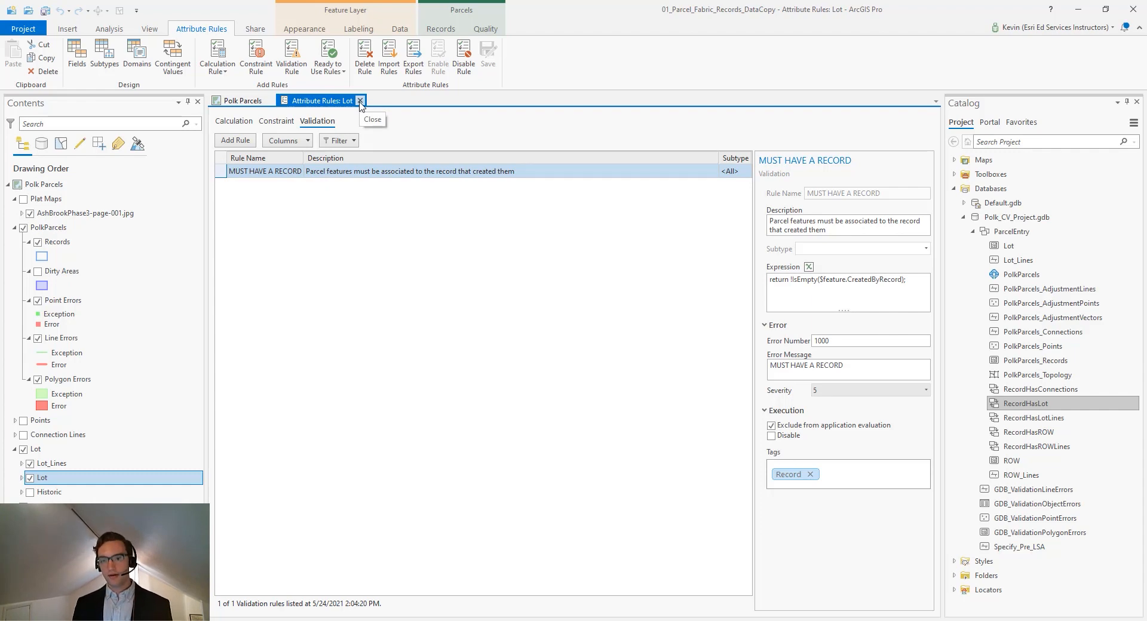
click(360, 101)
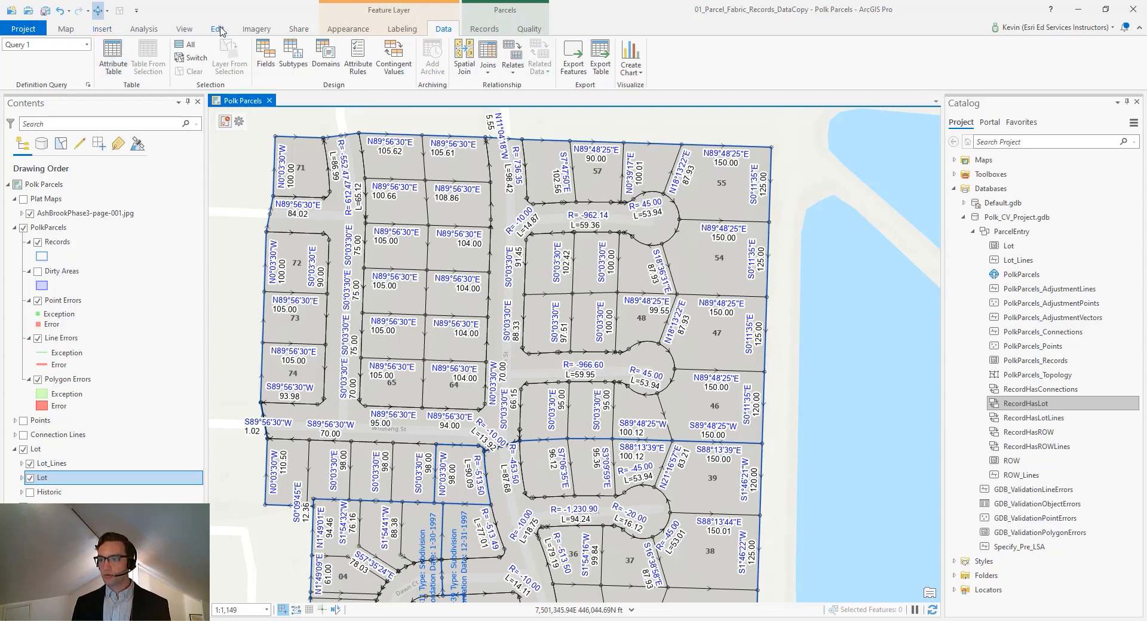
- Select the lot in the upper central block and switch to the Parcels Records tools
click(217, 29)
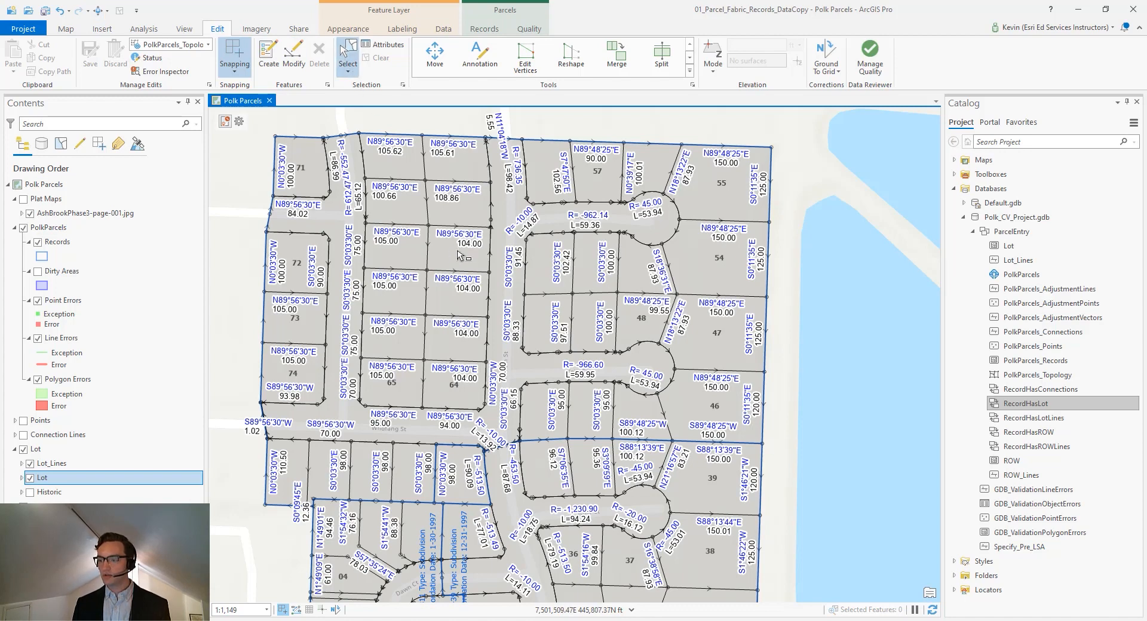
click(458, 249)
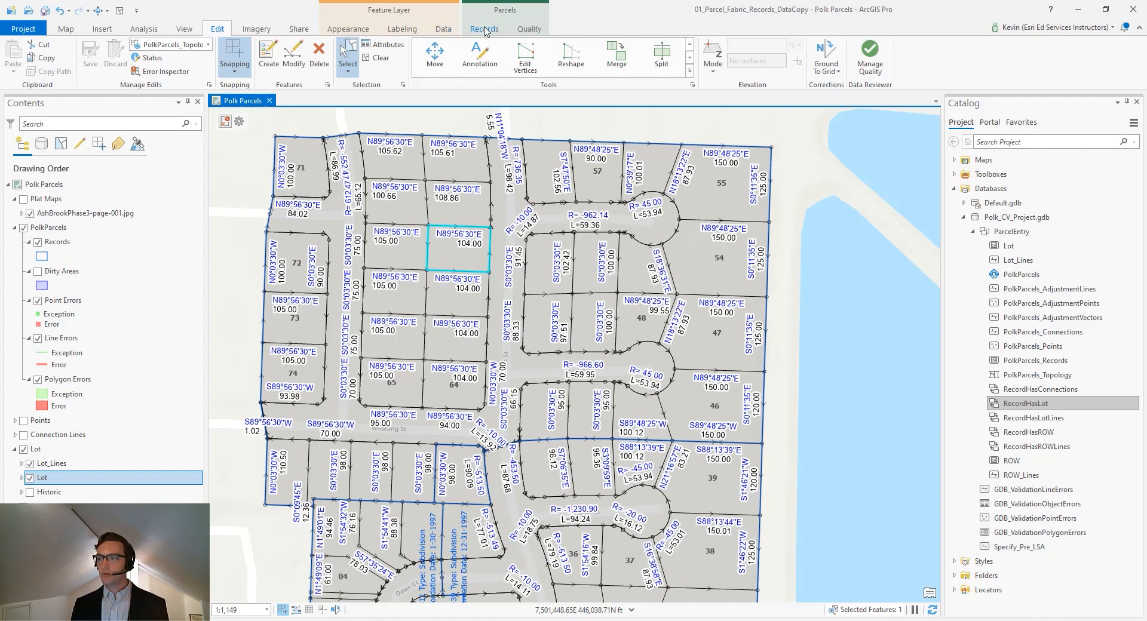
click(484, 29)
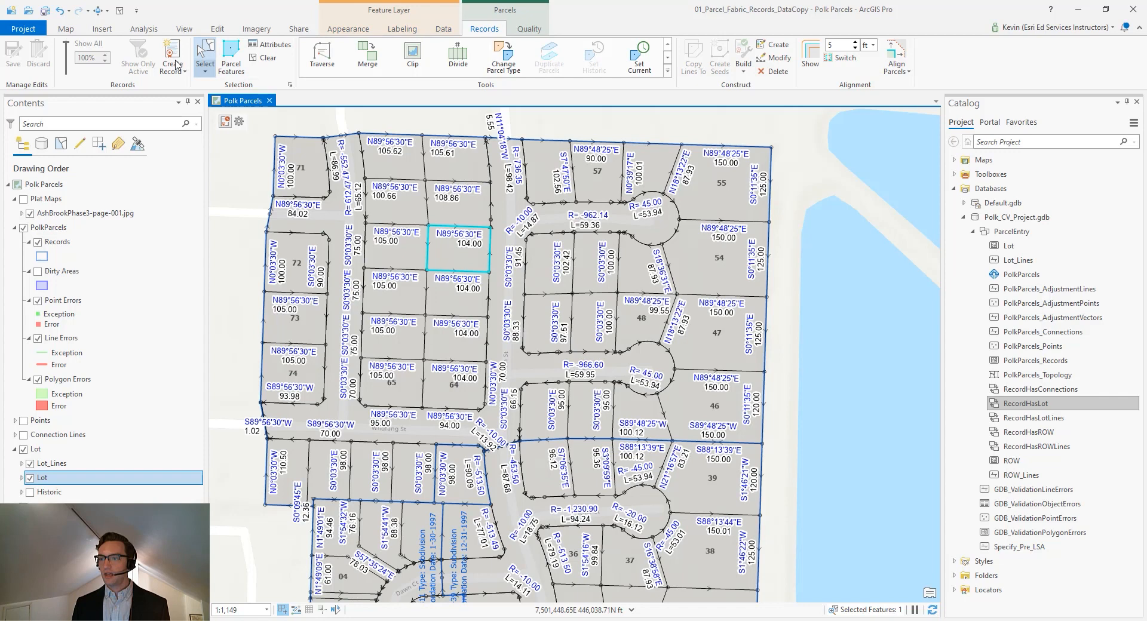
- Create record LandTransaction1 of type Simple Land Transaction with its recorded date
click(172, 55)
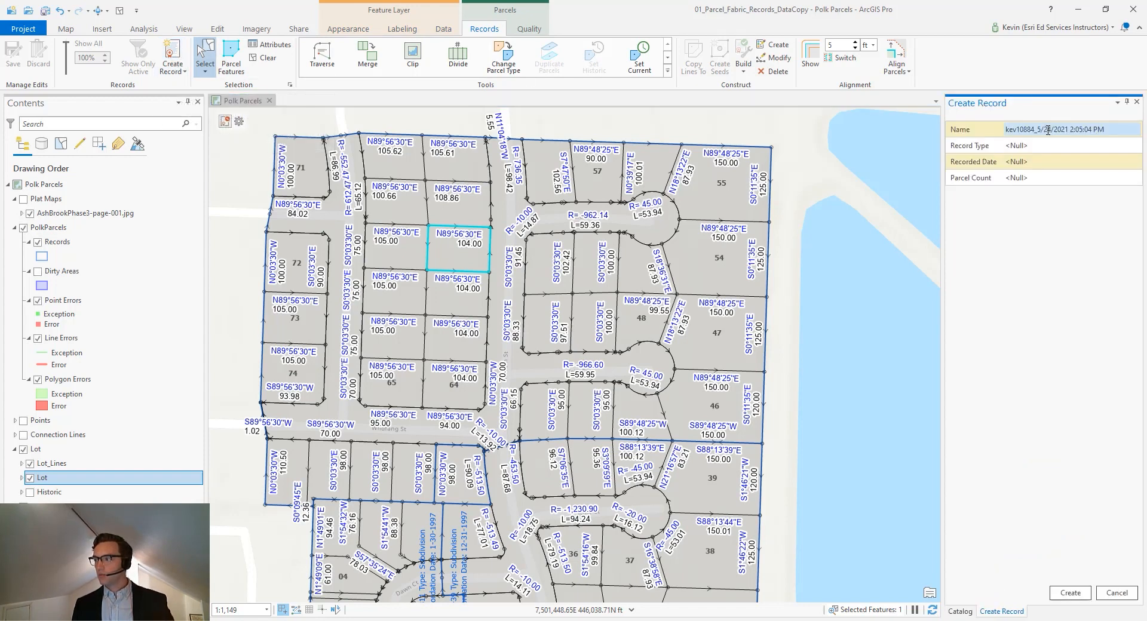
text(LandTransaction1)
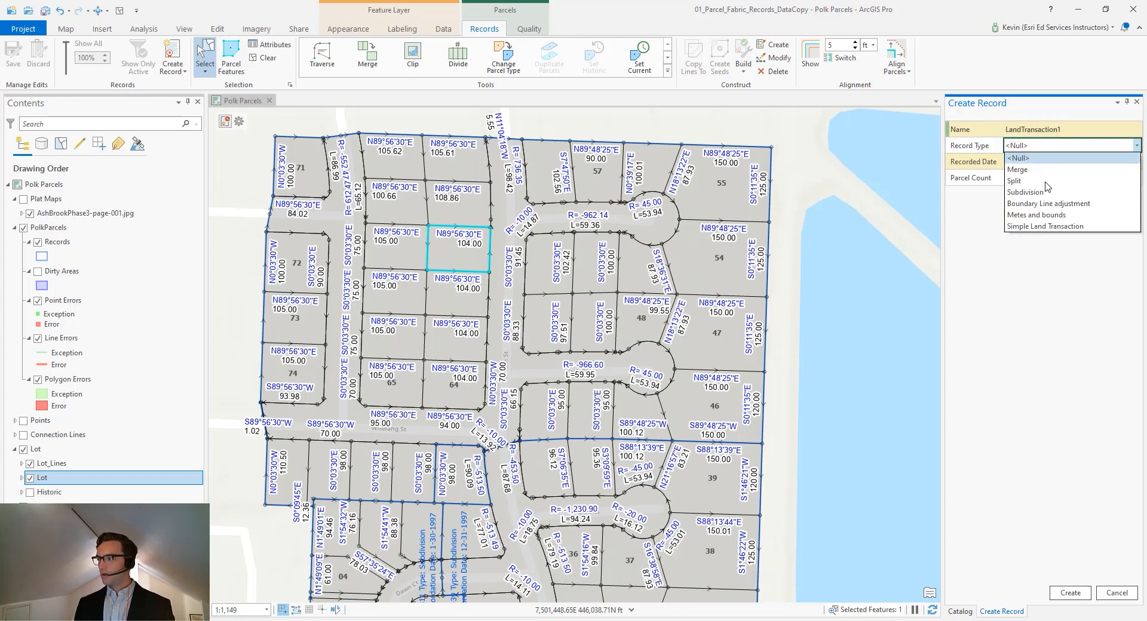
click(1045, 226)
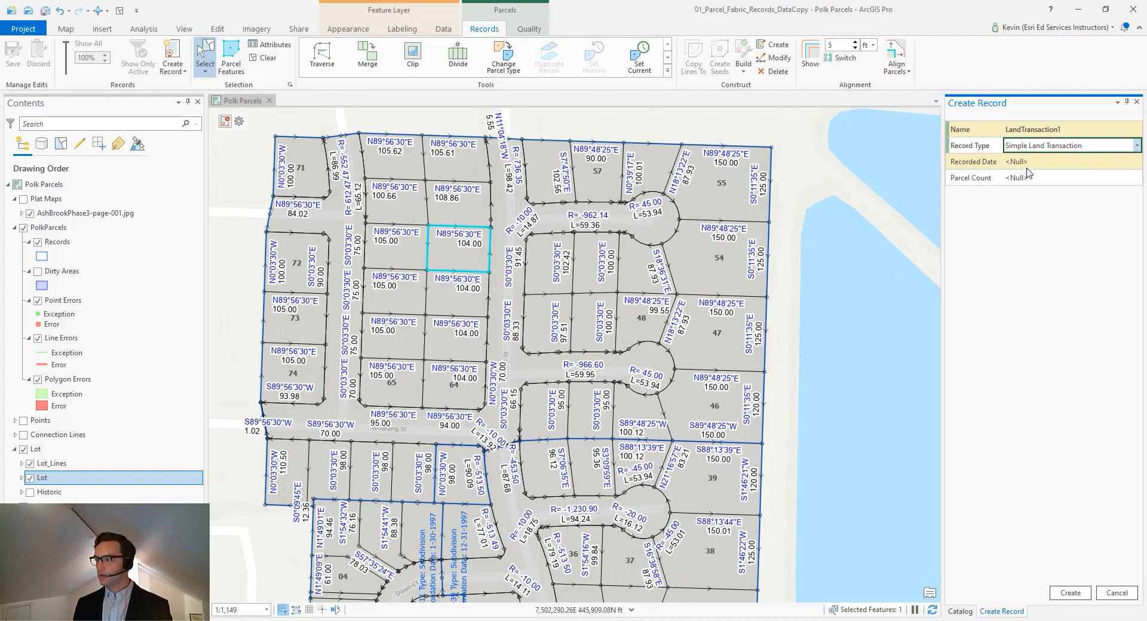
click(1068, 161)
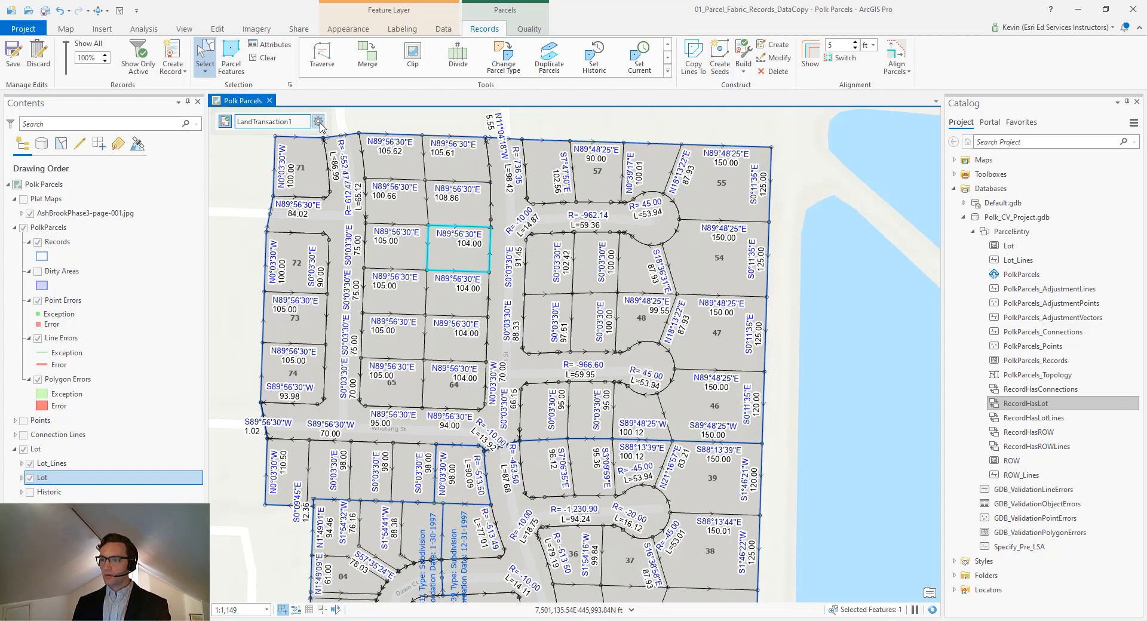
- Assign the selected lot to the active record LandTransaction1
click(318, 122)
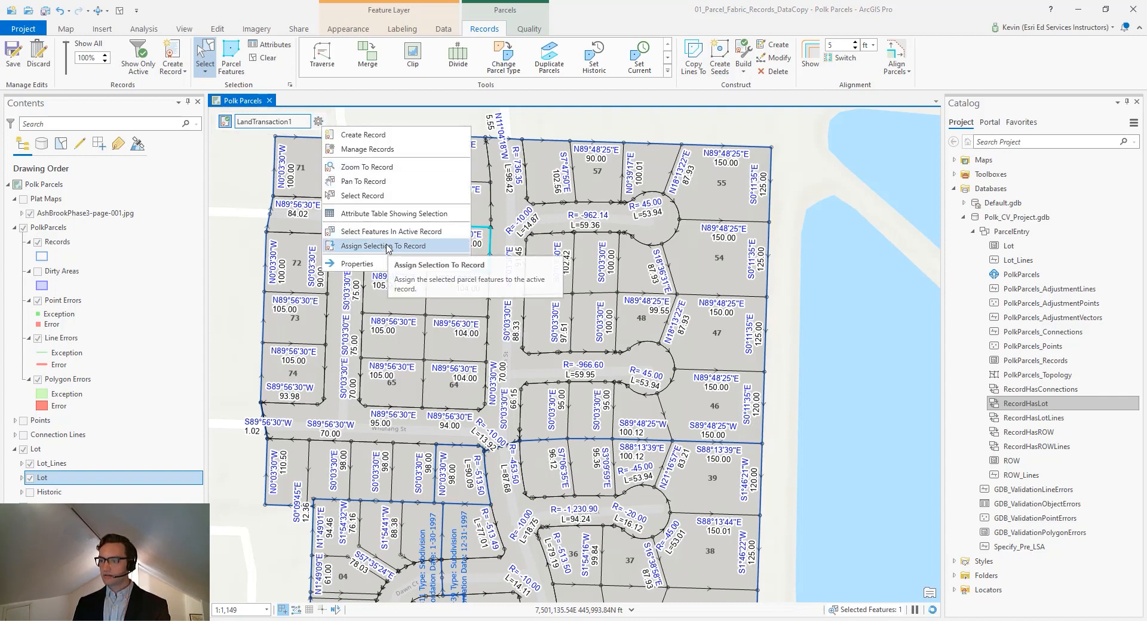
click(383, 246)
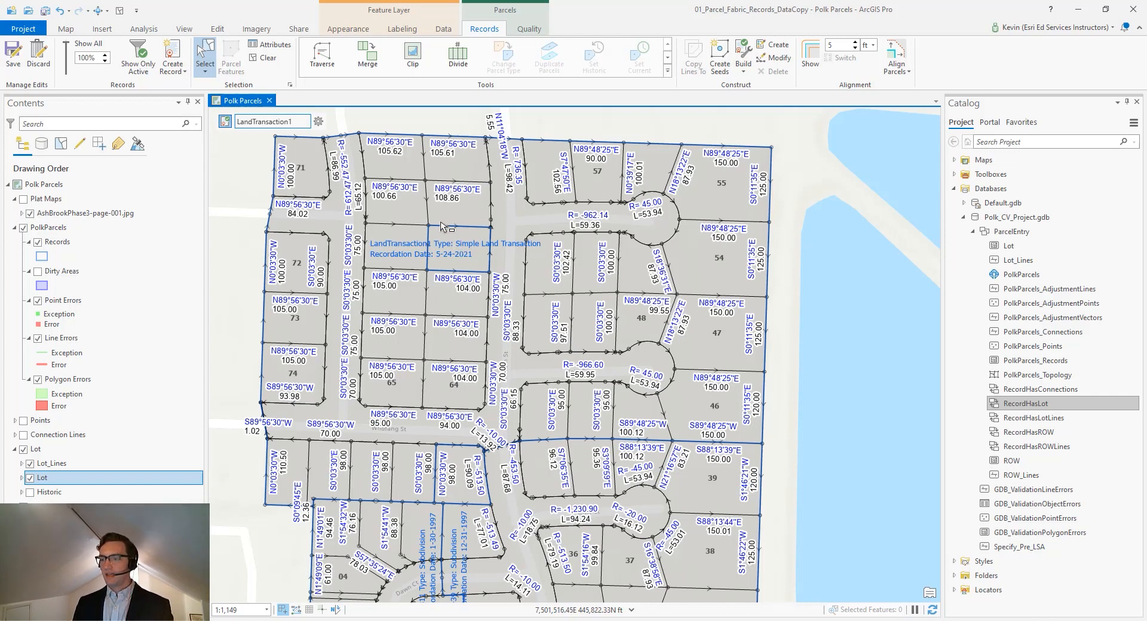
- Select all features in LandTransaction1 and show their attributes
click(318, 122)
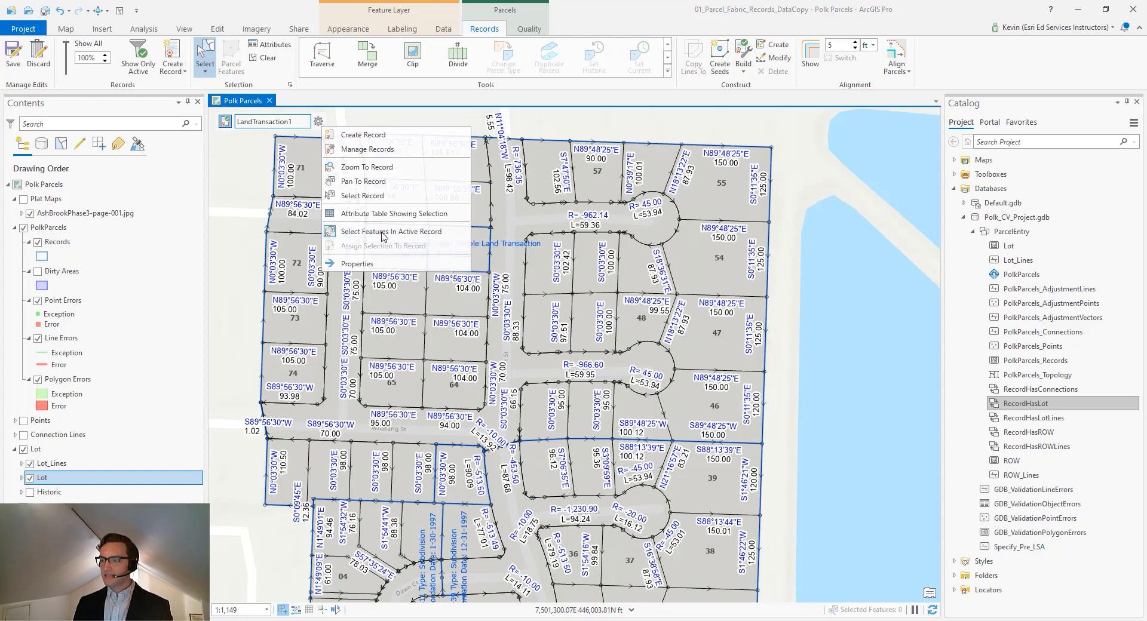
click(390, 231)
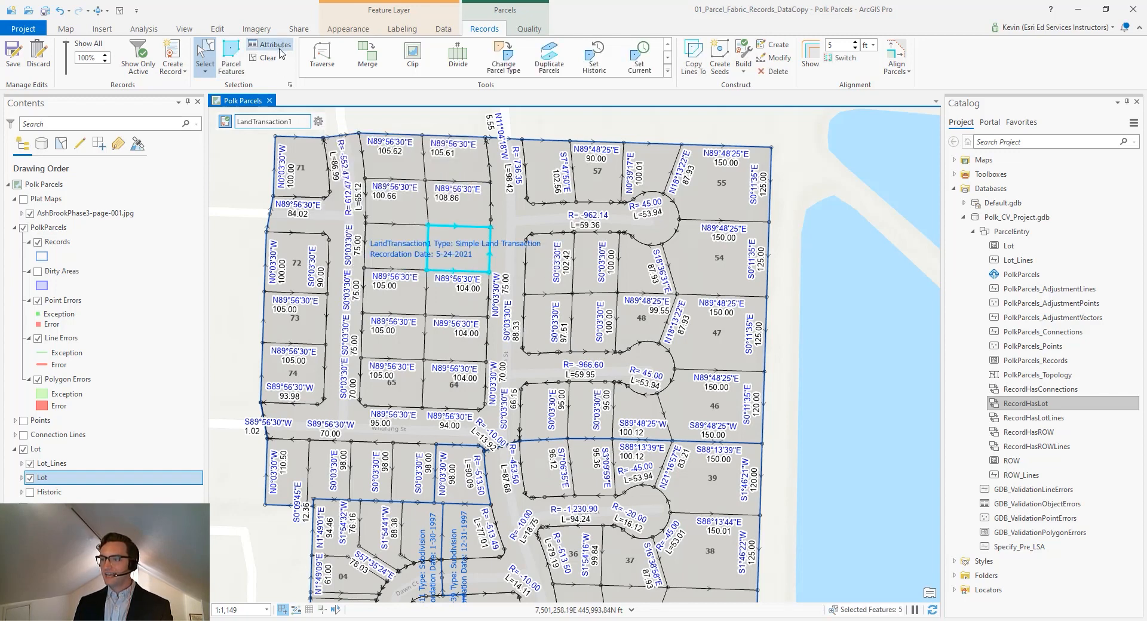
click(43, 184)
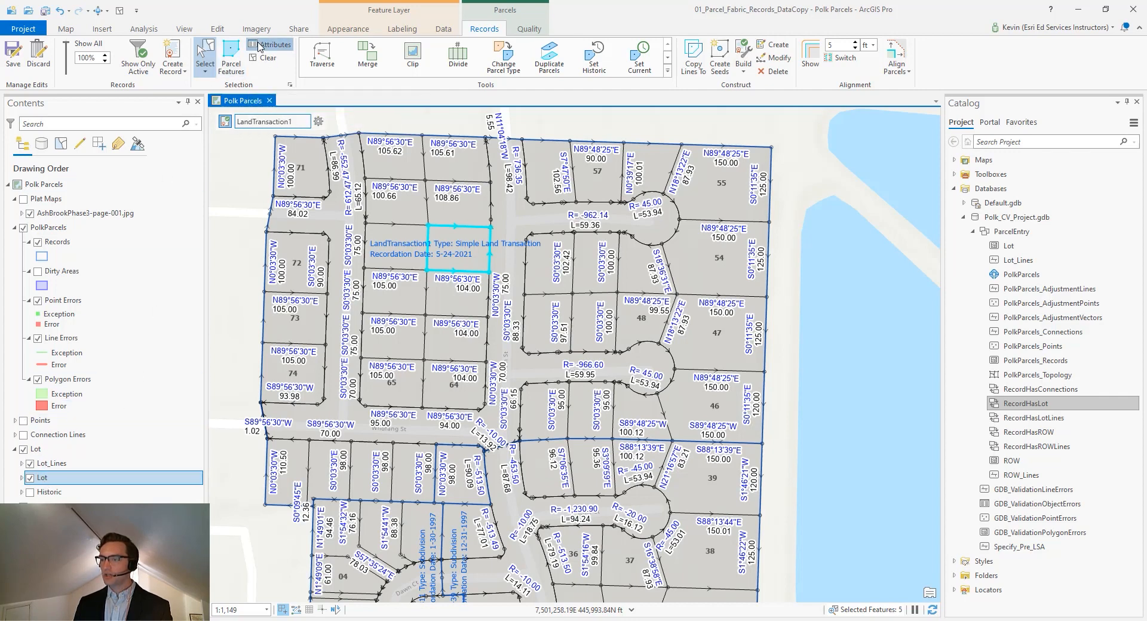
click(275, 45)
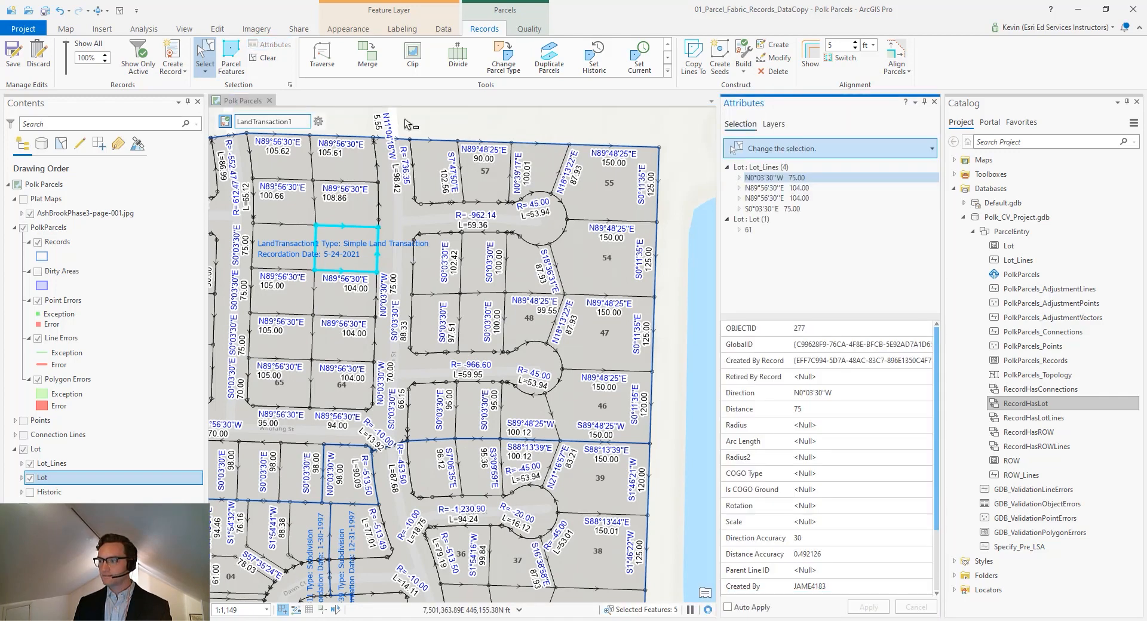
- Review the attributes of the four Lot_Lines and Lot 61 in the record
click(782, 187)
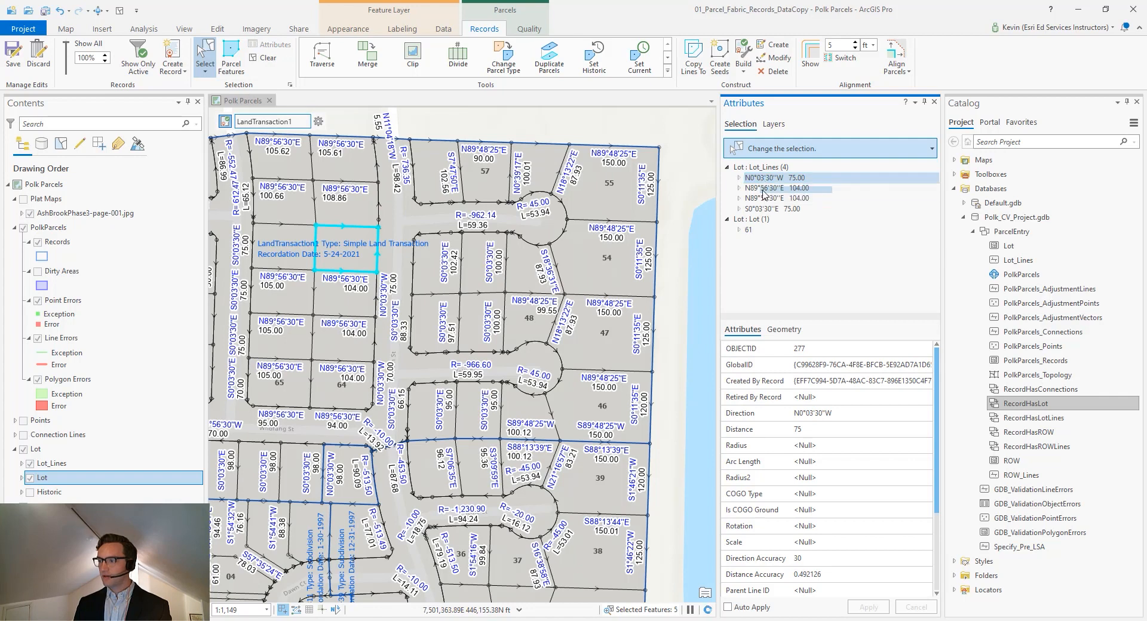
click(748, 231)
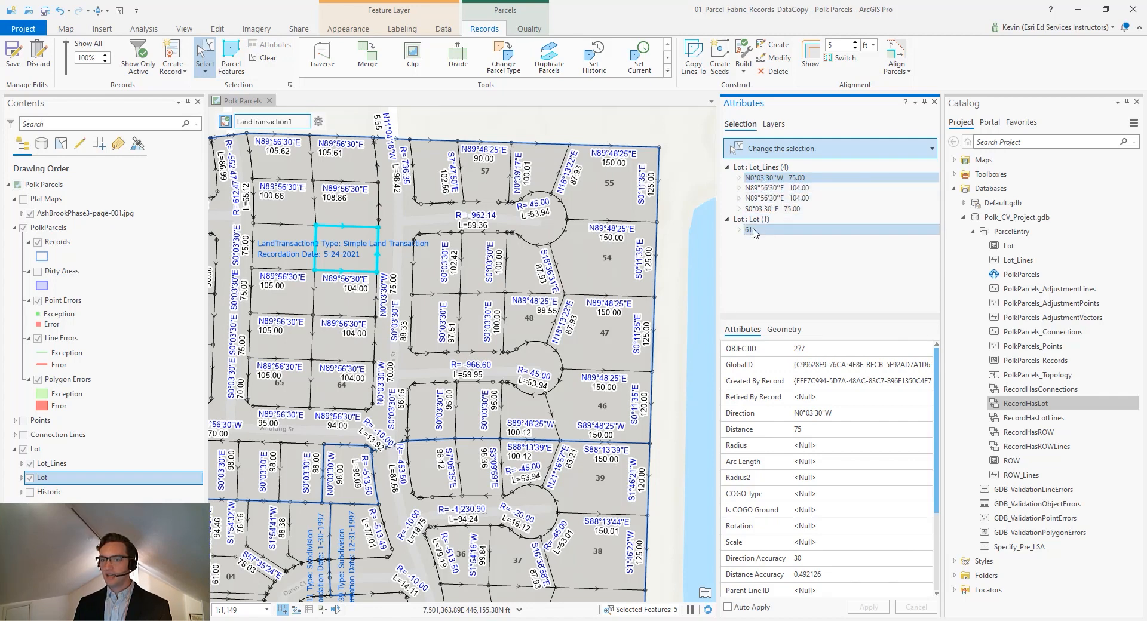
click(749, 229)
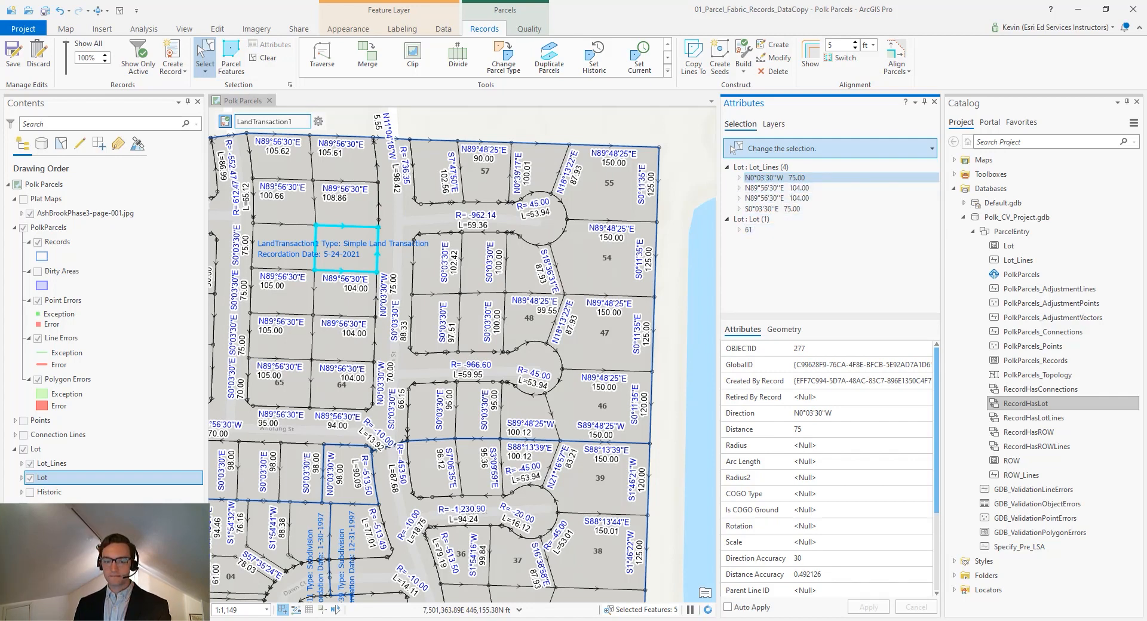